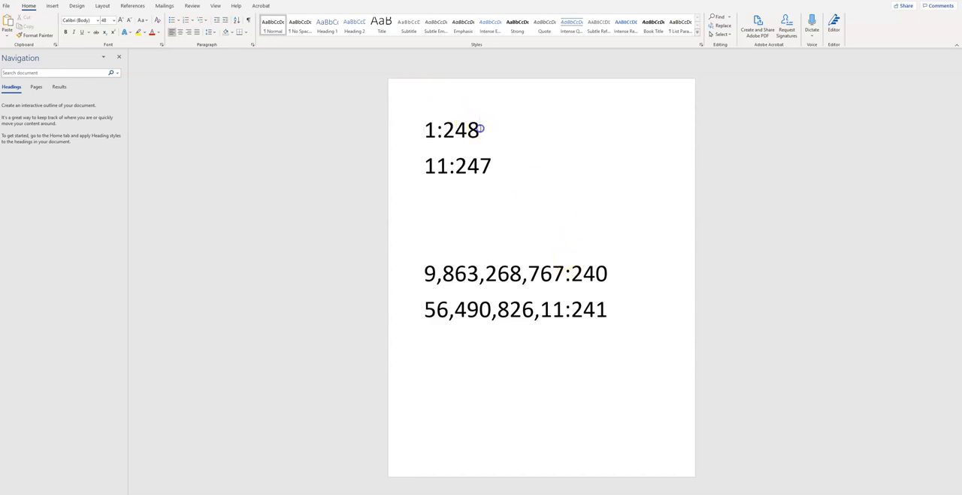
# Step: Insert 36 after the 1 so the first example reads 136:248
pyautogui.doubleClick(463, 130)
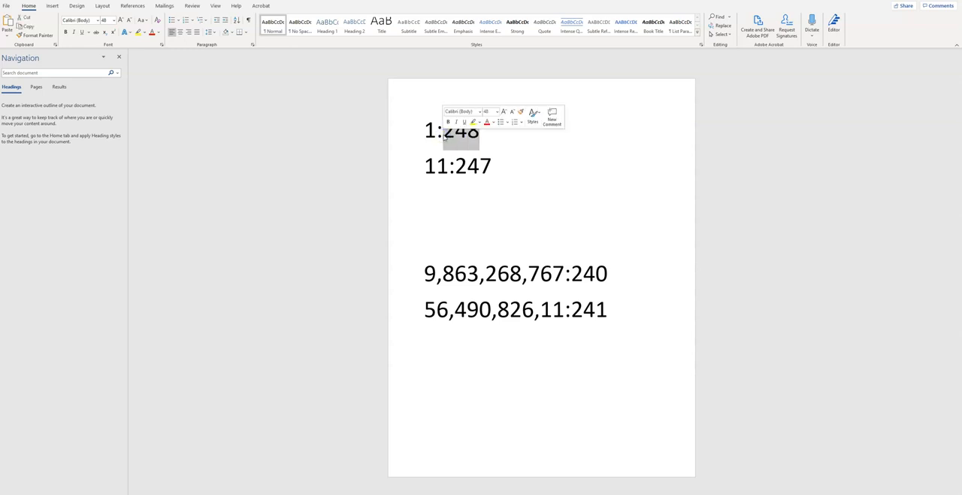
pyautogui.click(490, 137)
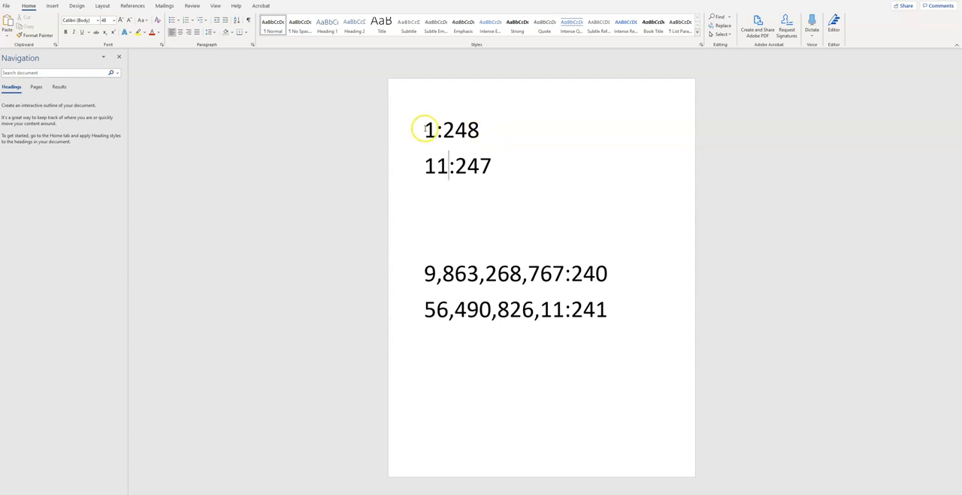
pyautogui.click(442, 274)
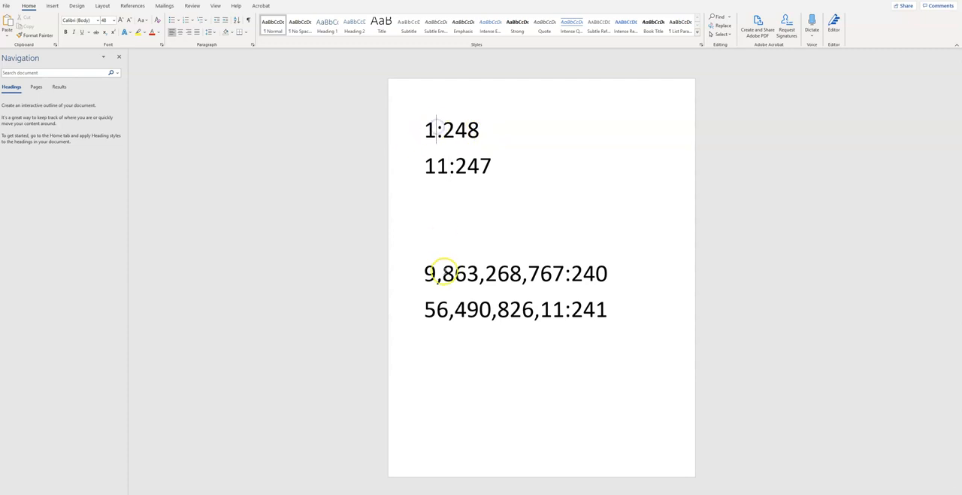
pyautogui.write('3')
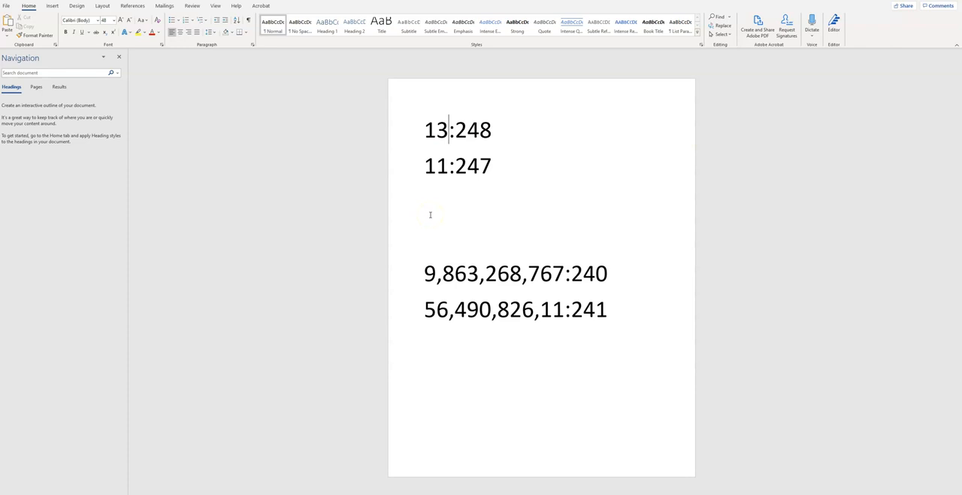
pyautogui.write('6')
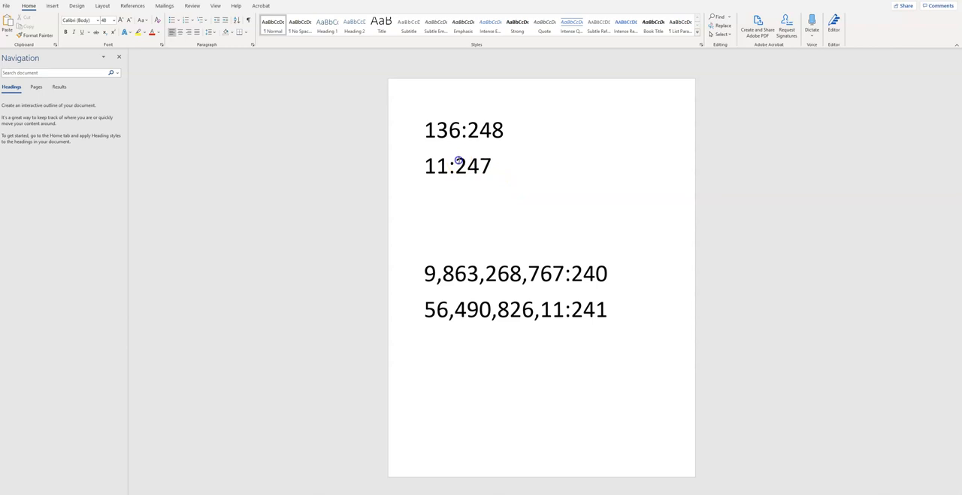
pyautogui.doubleClick(472, 166)
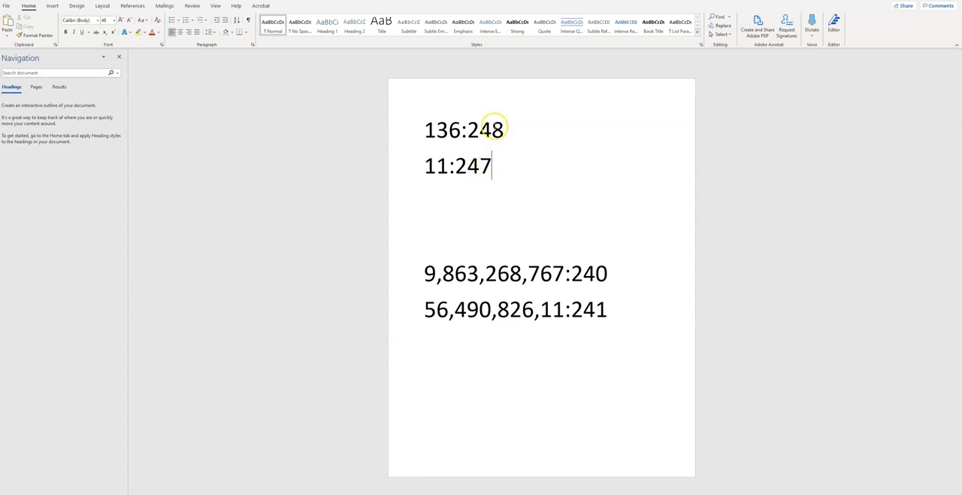
pyautogui.doubleClick(485, 130)
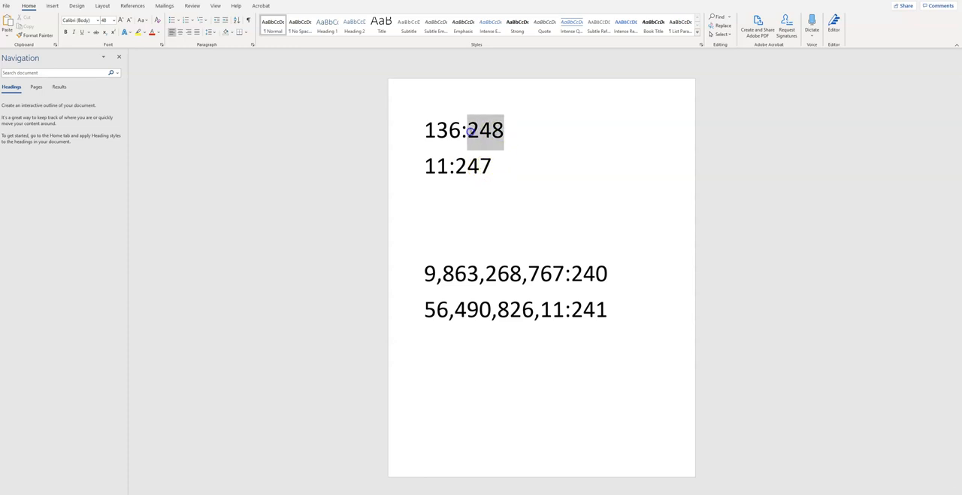
pyautogui.doubleClick(472, 165)
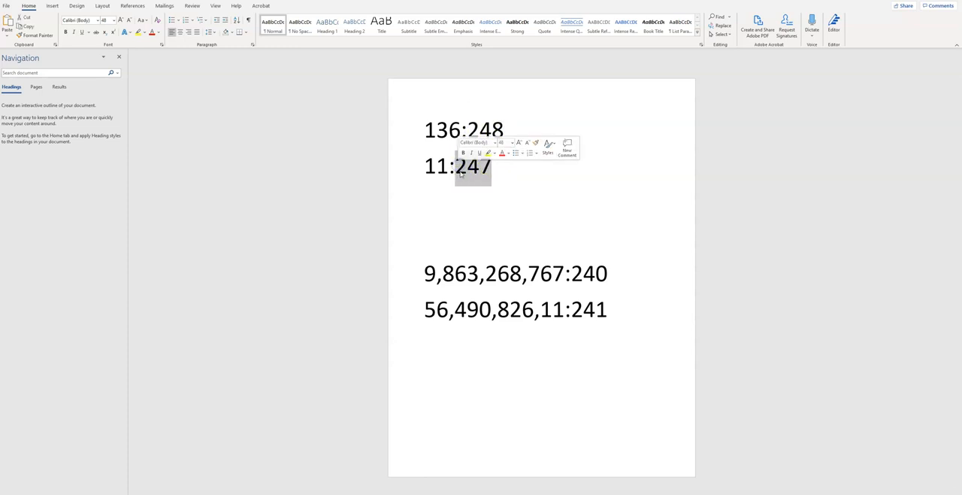
pyautogui.click(475, 200)
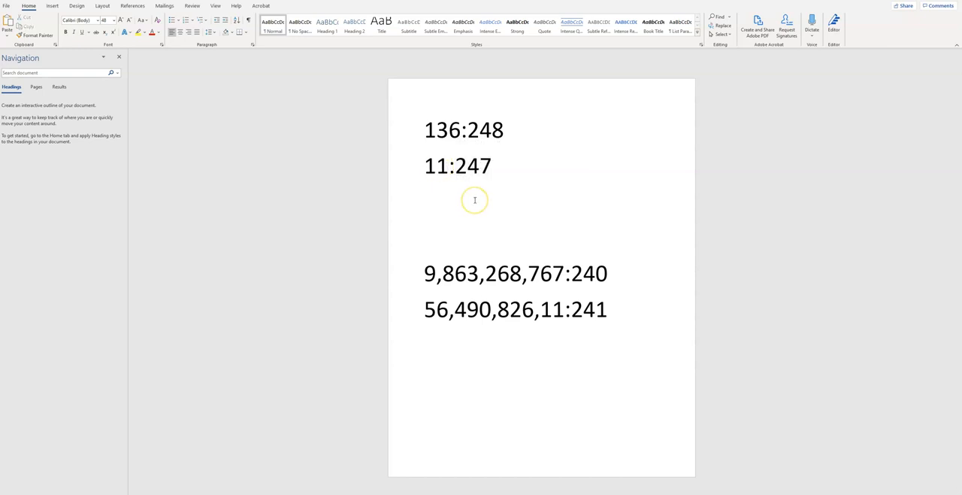
pyautogui.write('.')
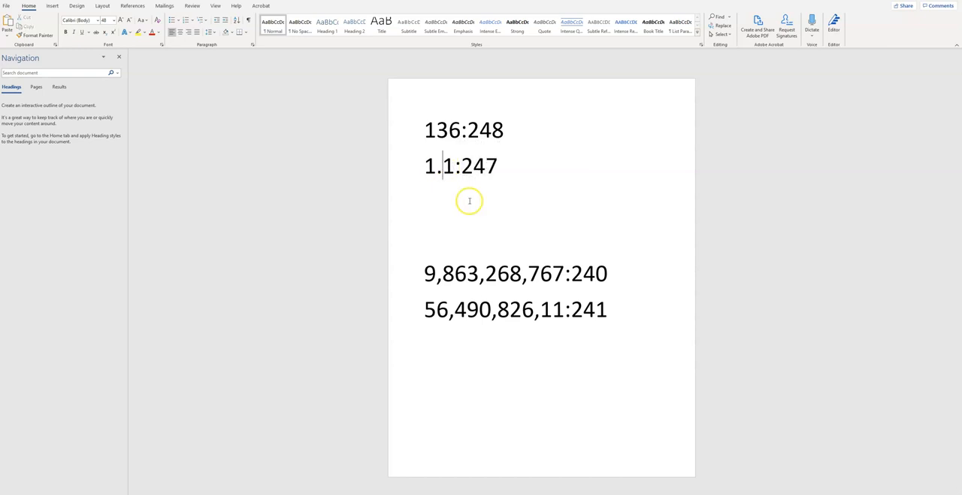
pyautogui.press('Backspace')
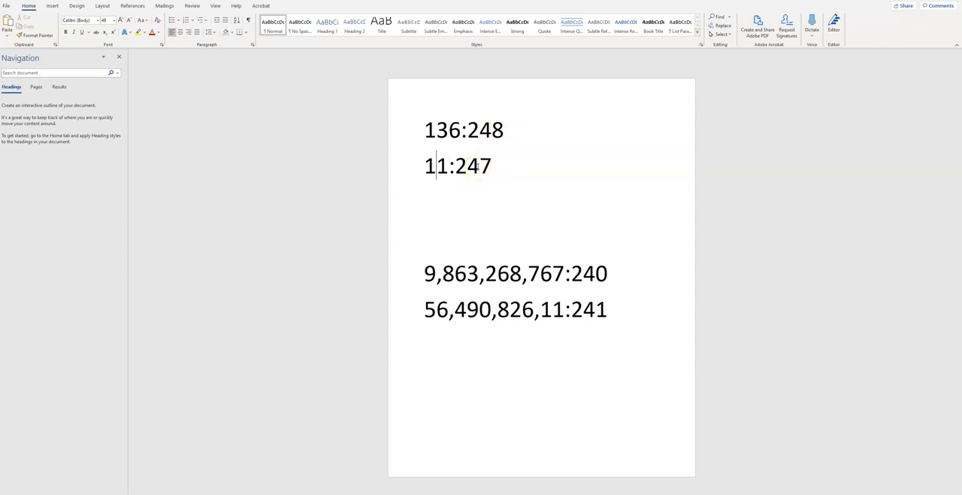
pyautogui.write('.')
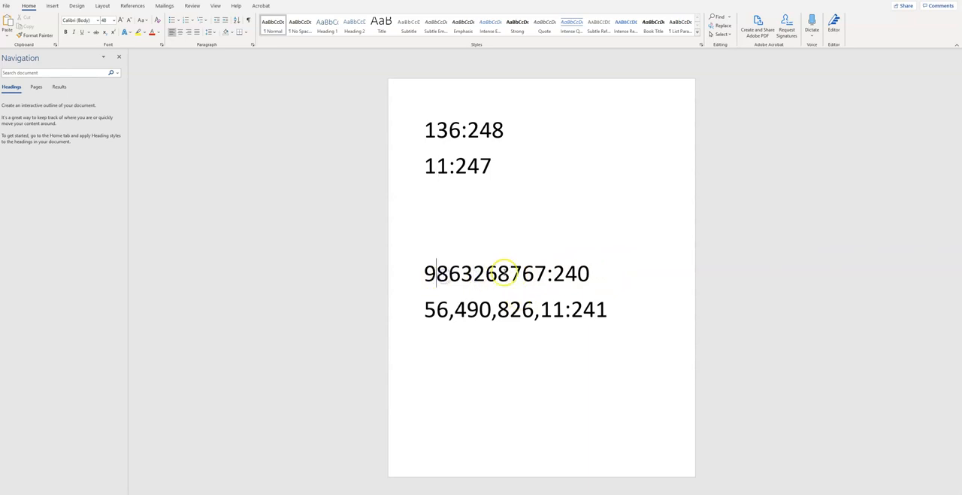
pyautogui.click(547, 273)
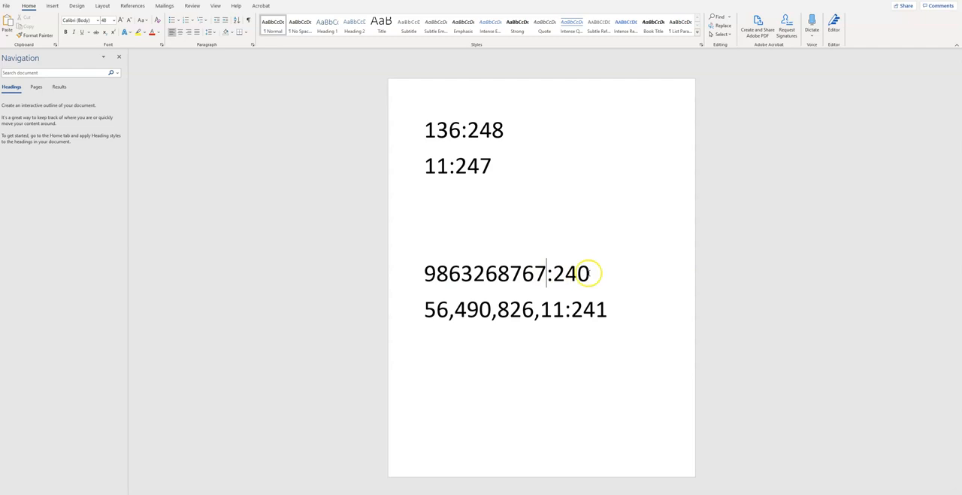
pyautogui.doubleClick(569, 273)
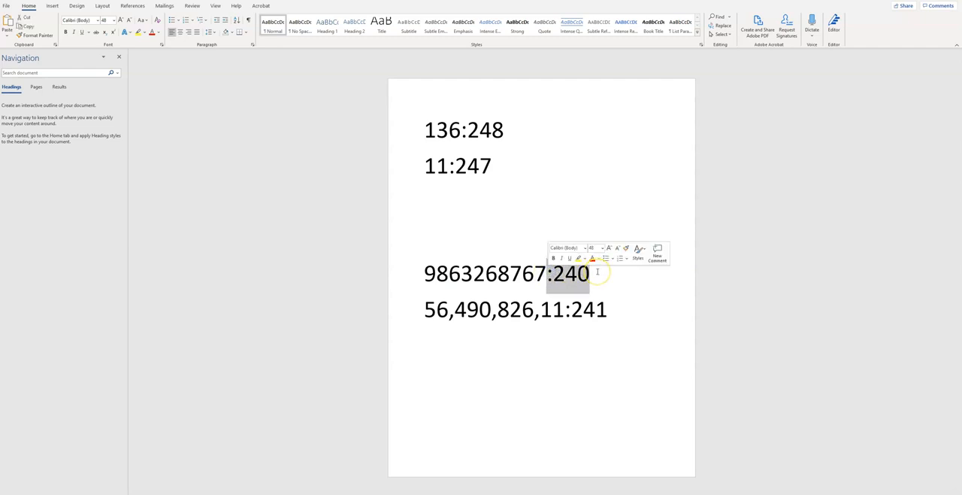
pyautogui.click(514, 134)
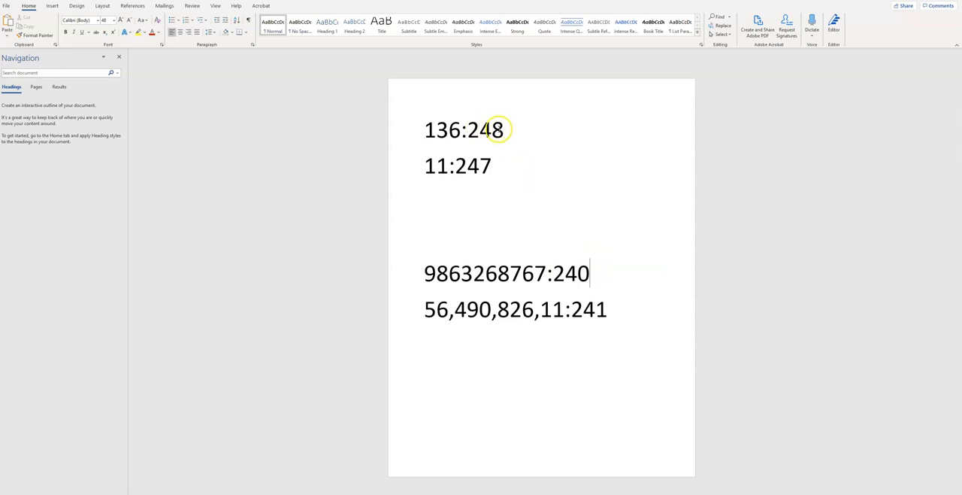
# Step: Add a decimal point after 98 so the third line reads 98.63268767:240
pyautogui.doubleClick(487, 129)
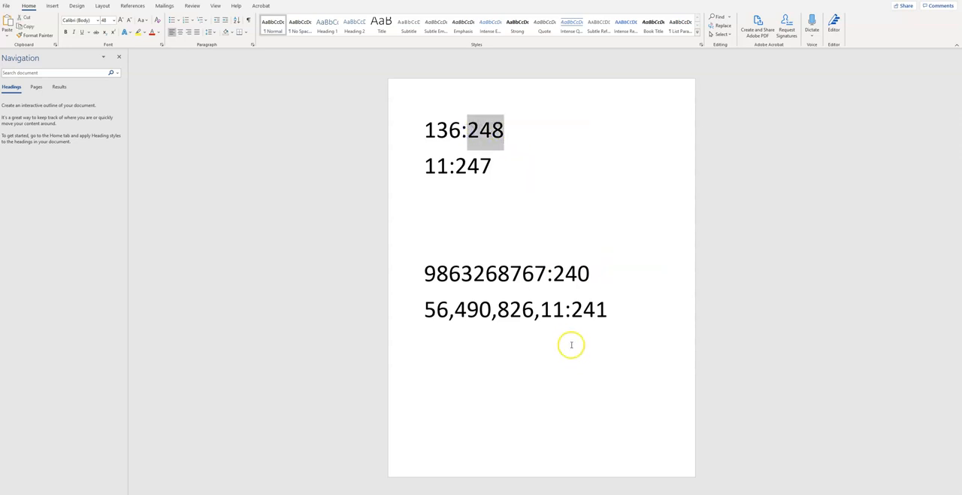
pyautogui.moveTo(569, 278)
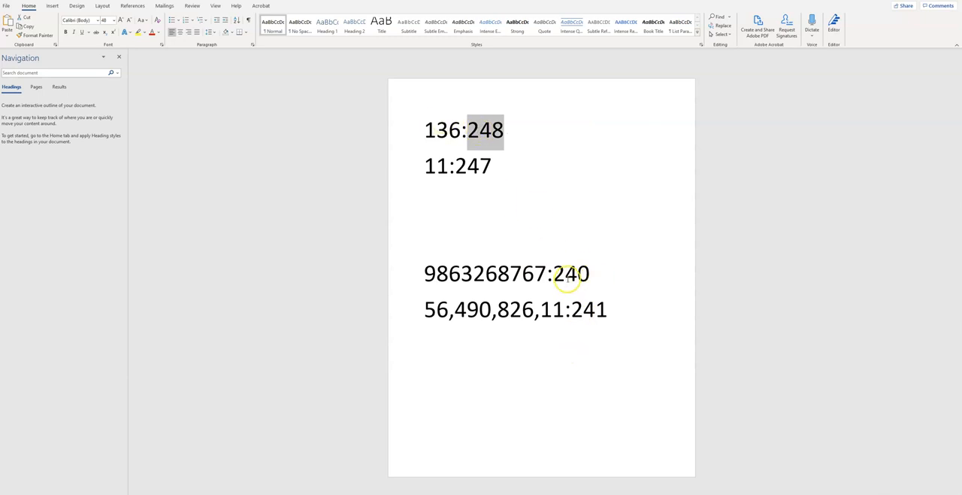
pyautogui.moveTo(623, 271)
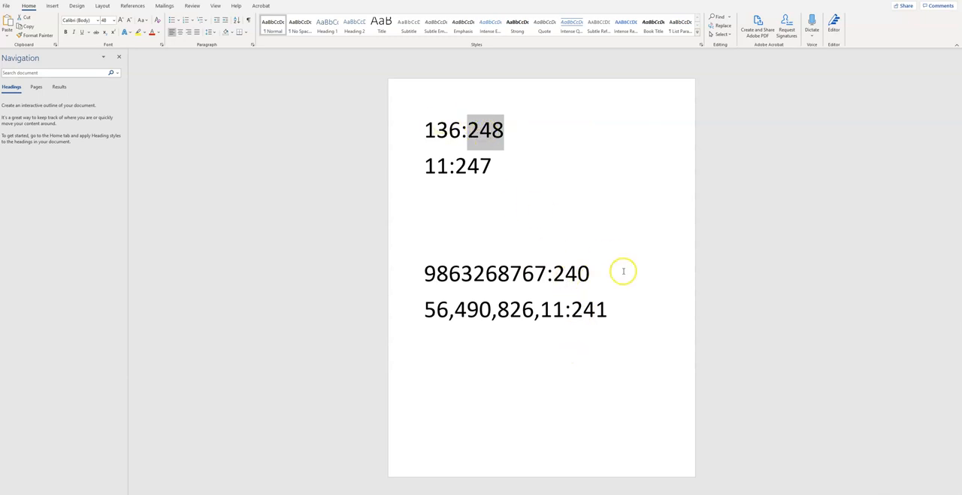
pyautogui.click(547, 274)
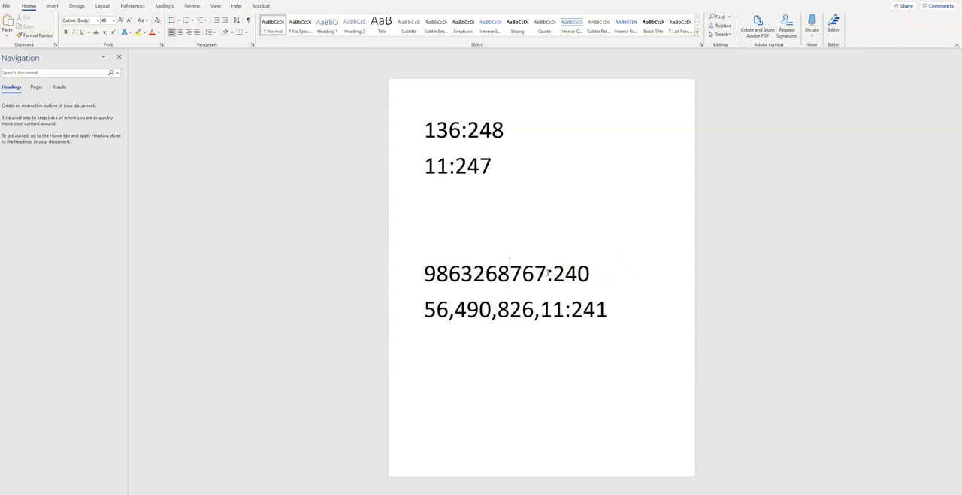
pyautogui.click(464, 273)
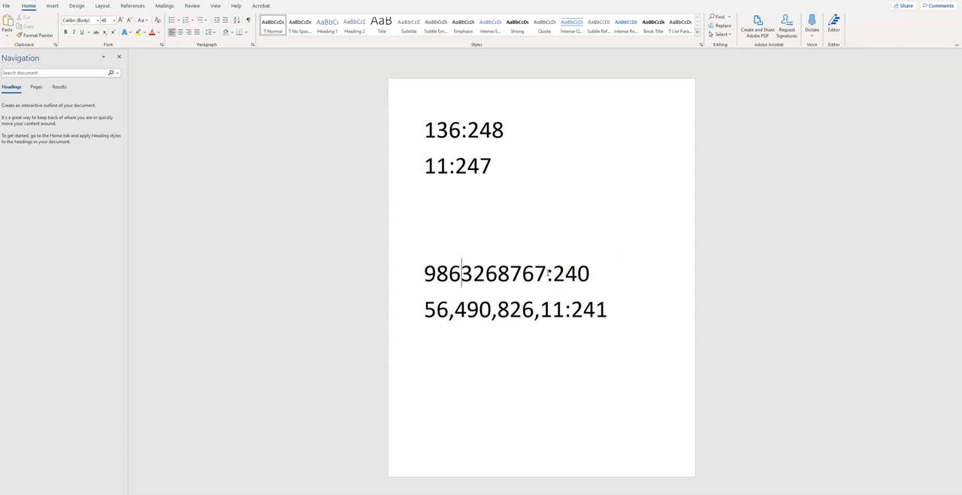
pyautogui.write('.')
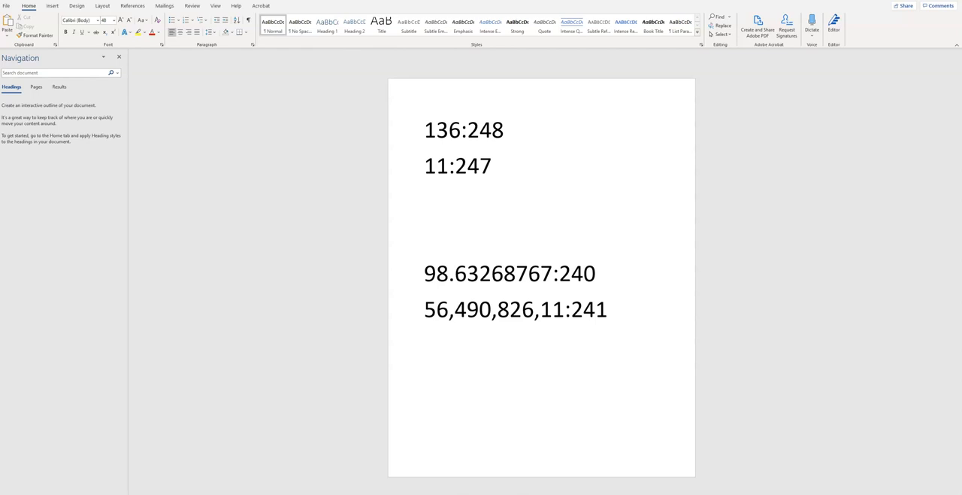
# Step: Remove the commas from 56,490,826,11 and add a point after 564, giving 564.9082611:241
pyautogui.click(607, 310)
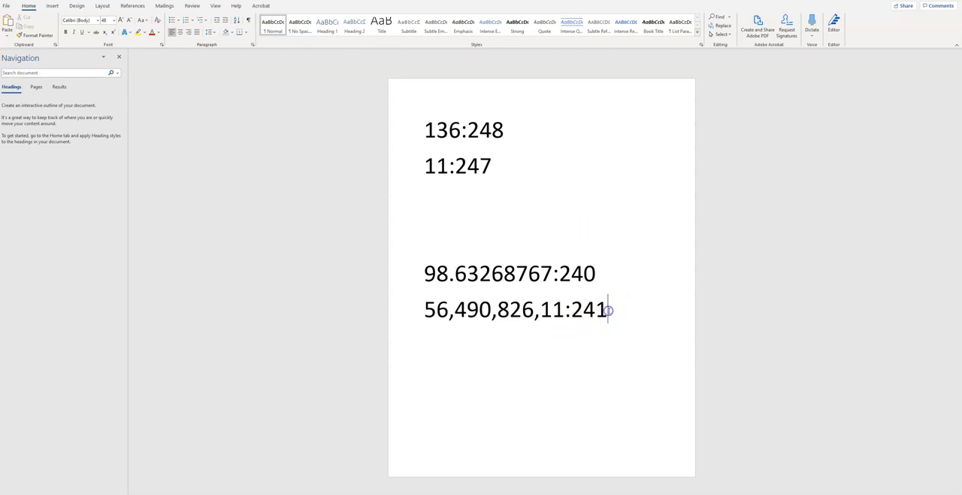
pyautogui.moveTo(472, 117)
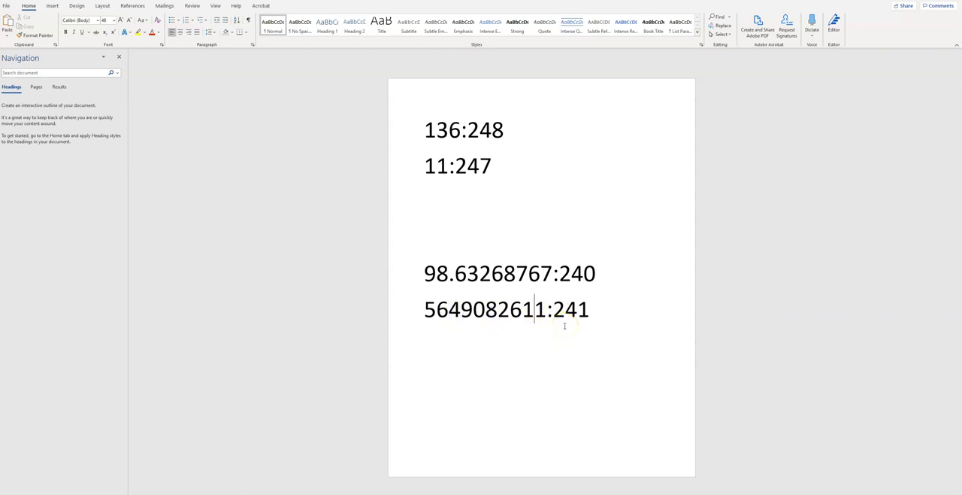
pyautogui.click(486, 309)
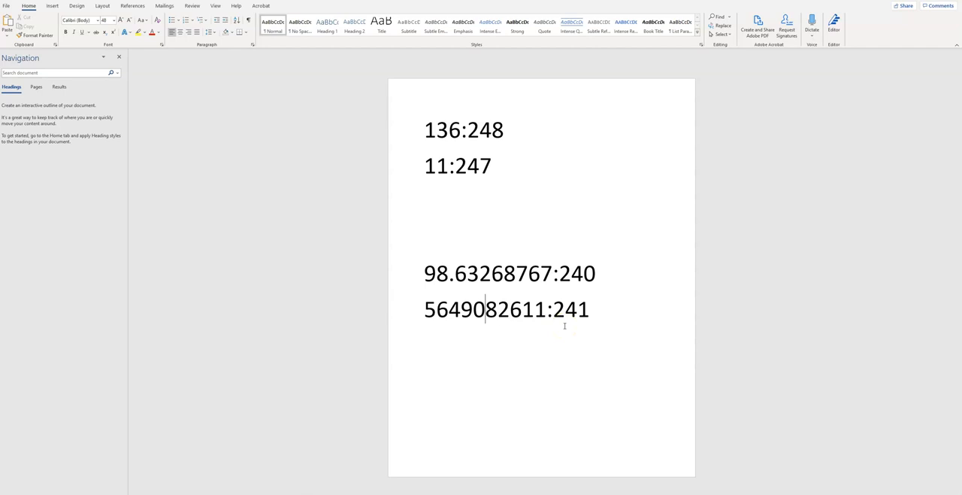
pyautogui.write('.')
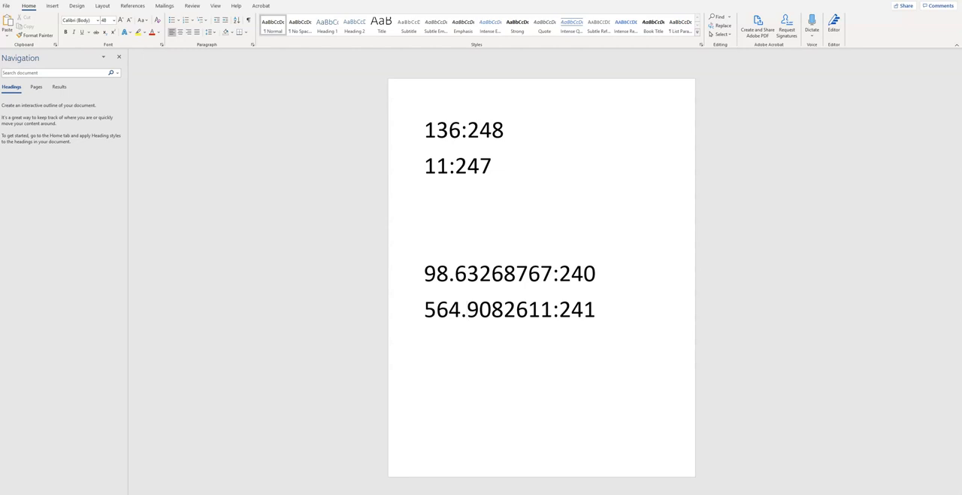
pyautogui.click(595, 310)
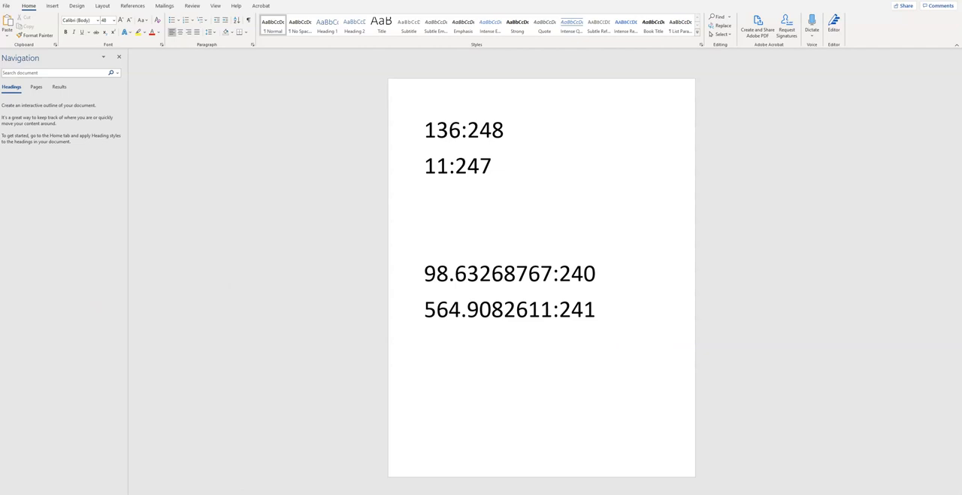
pyautogui.click(605, 346)
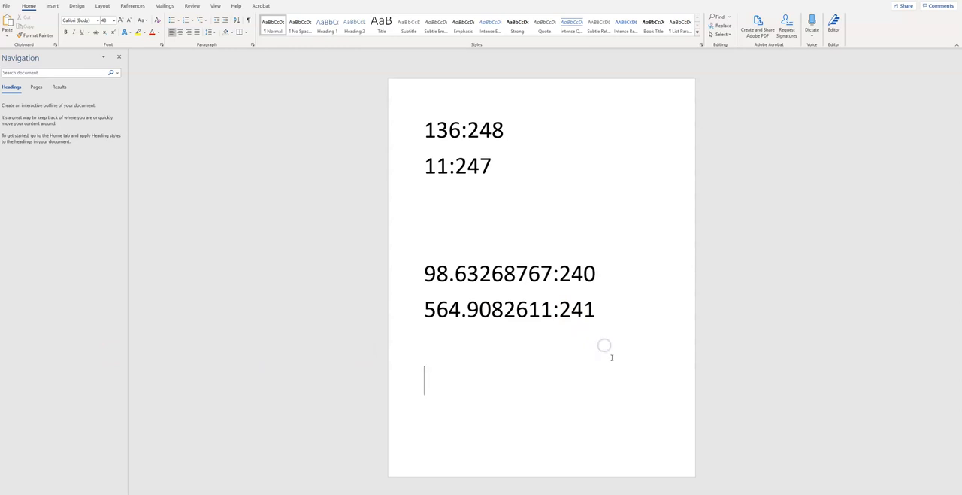
# Step: Paste the copied figure as plain text below the examples and make it read 141.60754:243
pyautogui.press('ctrl+v')
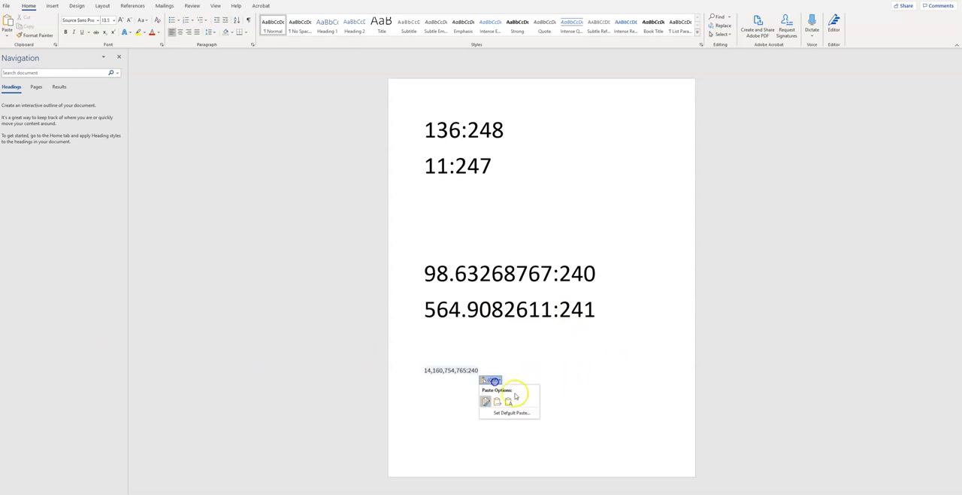
pyautogui.click(486, 400)
pyautogui.write('3')
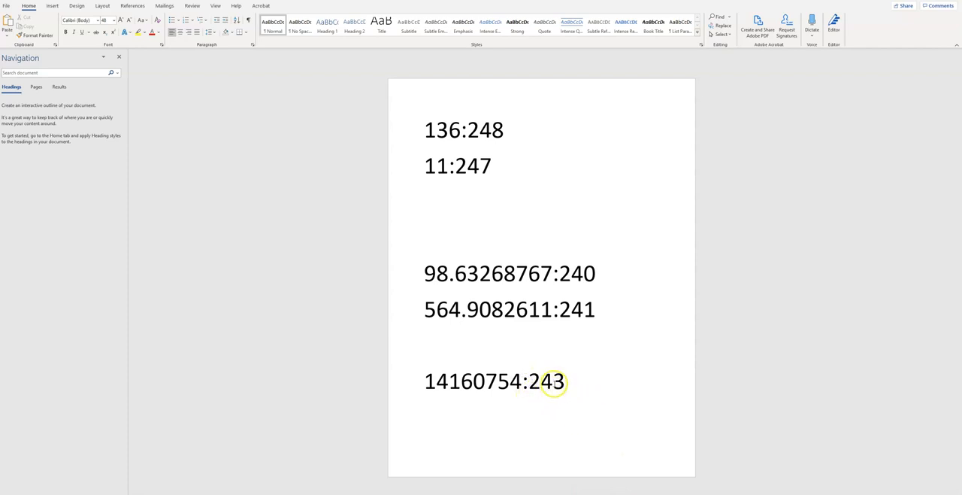
pyautogui.moveTo(520, 412)
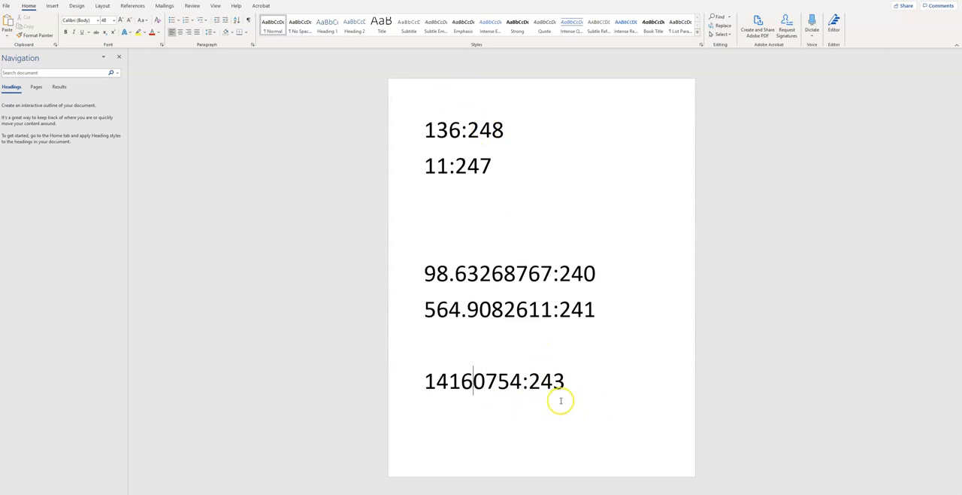
pyautogui.write('.')
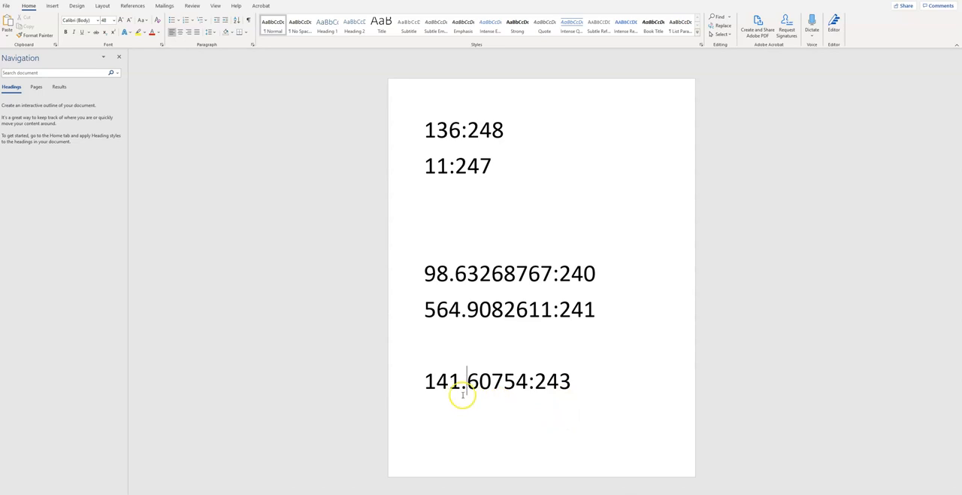
pyautogui.moveTo(556, 376)
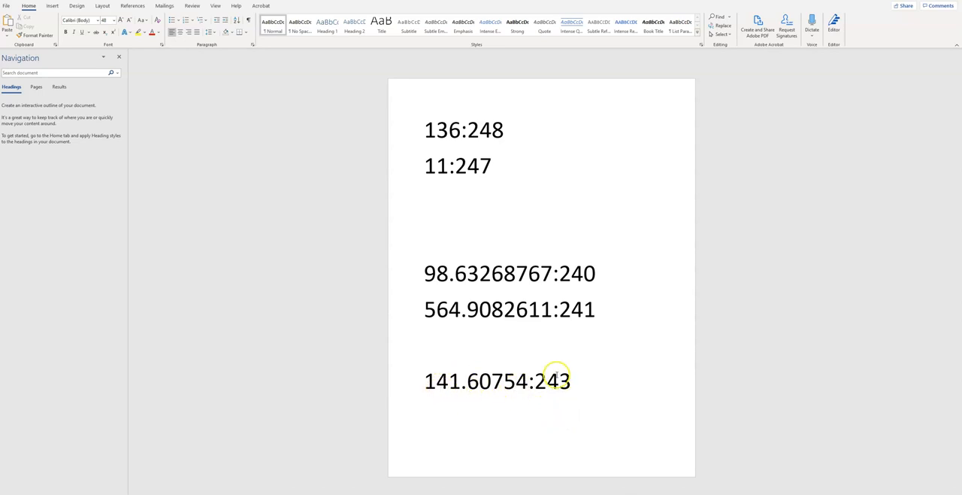
pyautogui.moveTo(489, 130)
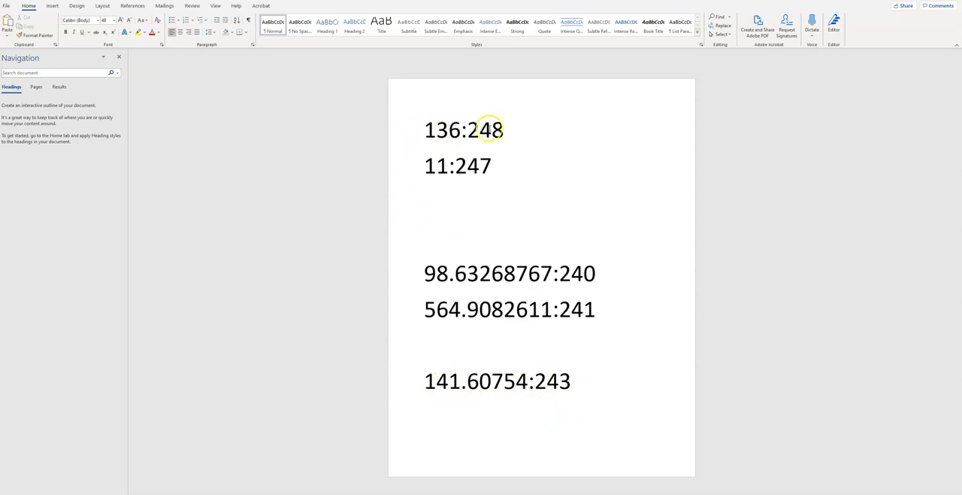
# Step: Type 1:249 and 1:250 on new lines above 136:248, pushing it down a page
pyautogui.doubleClick(484, 130)
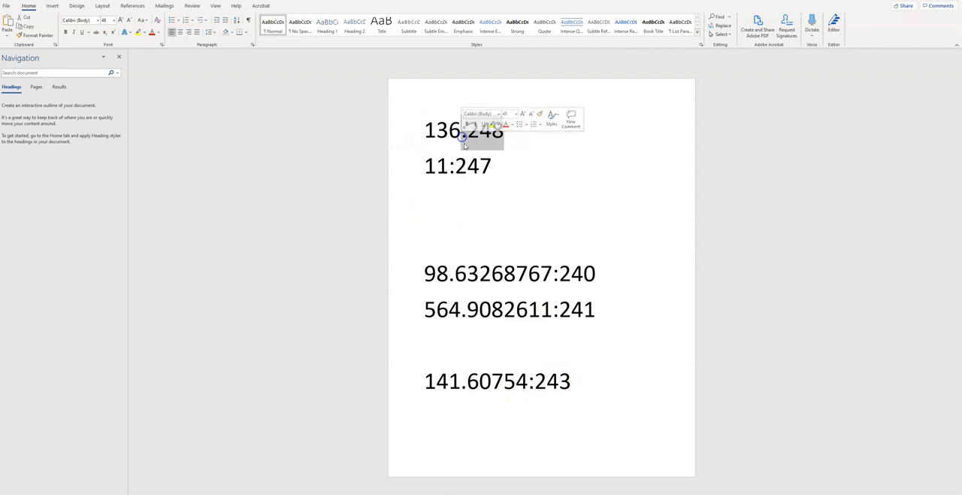
pyautogui.doubleClick(575, 273)
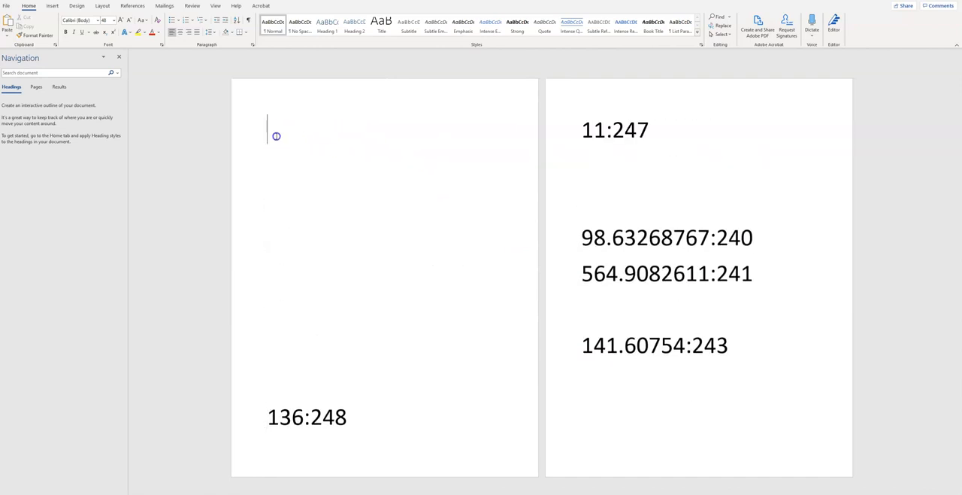
pyautogui.write('1')
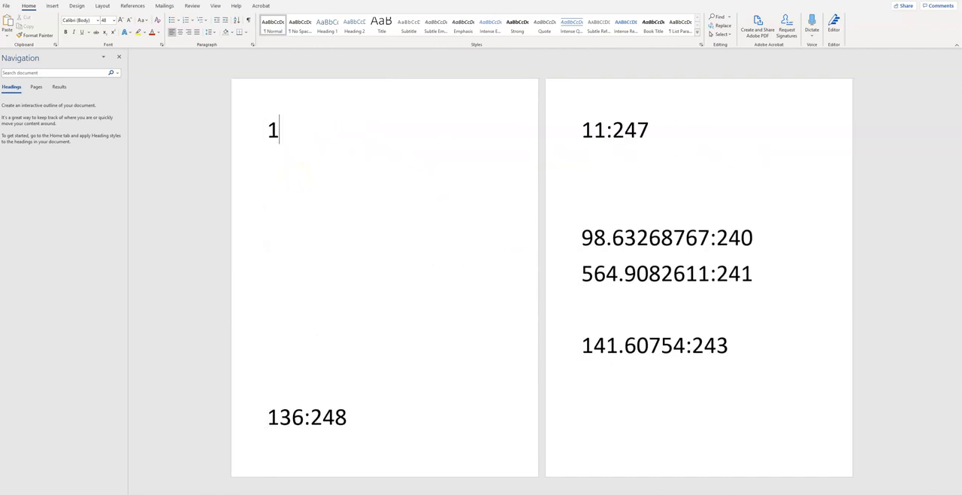
pyautogui.write(':2')
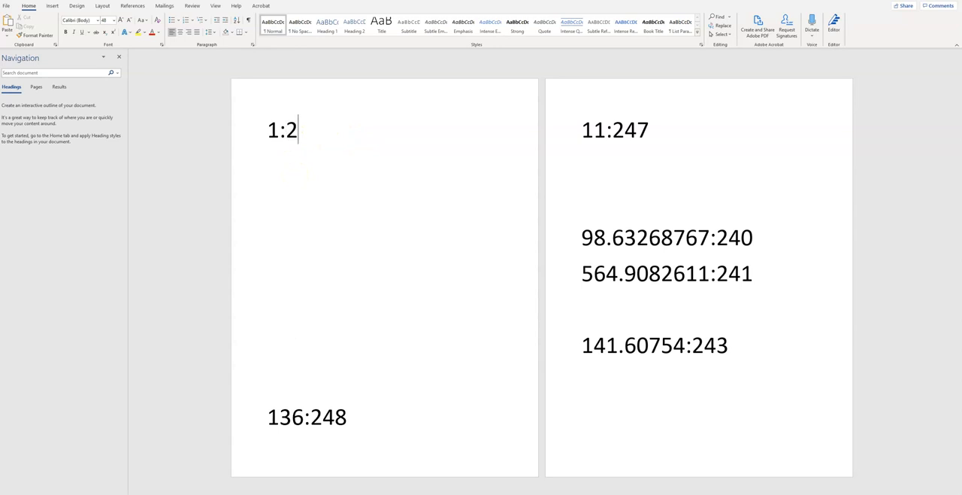
pyautogui.write('49')
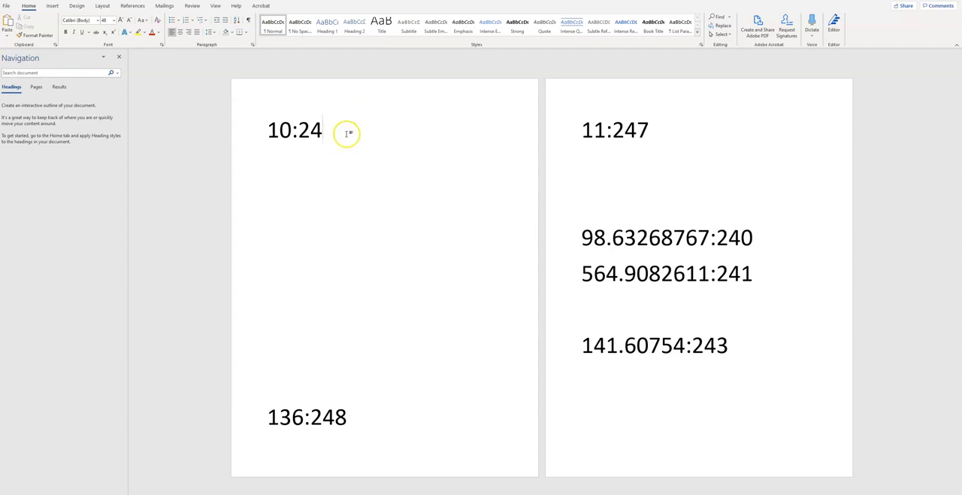
pyautogui.write('8')
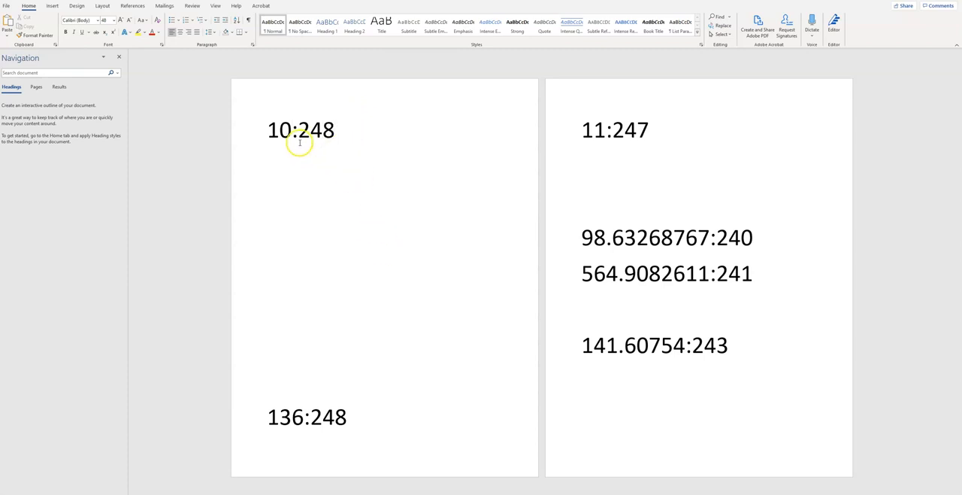
pyautogui.press('Backspace')
pyautogui.write('9')
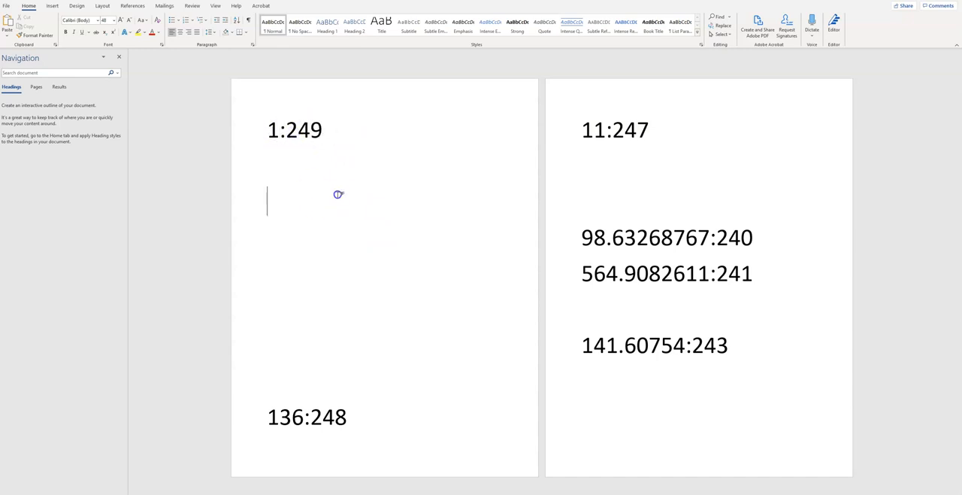
pyautogui.write('1')
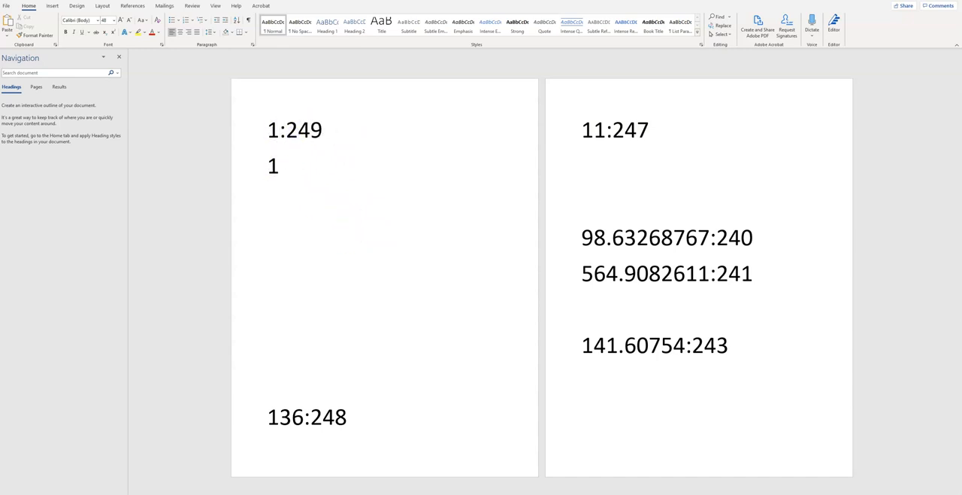
pyautogui.write(':250')
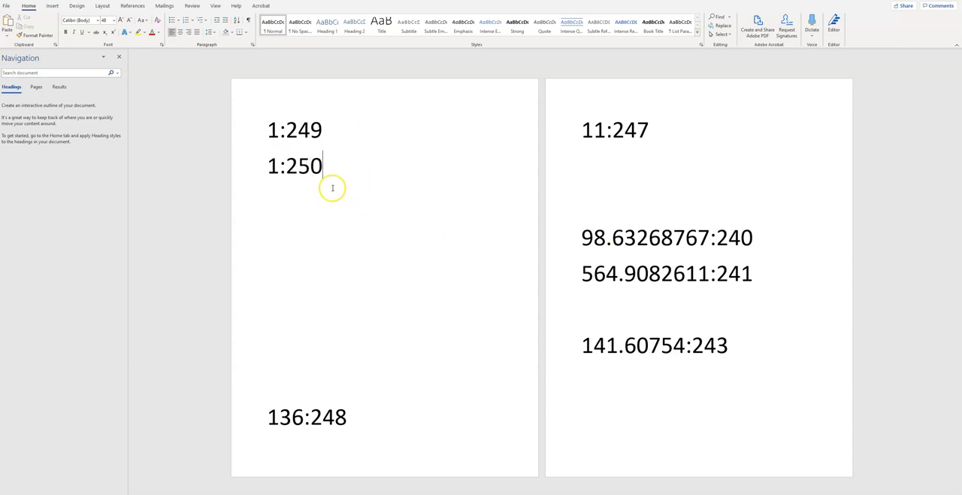
pyautogui.scroll(-3)
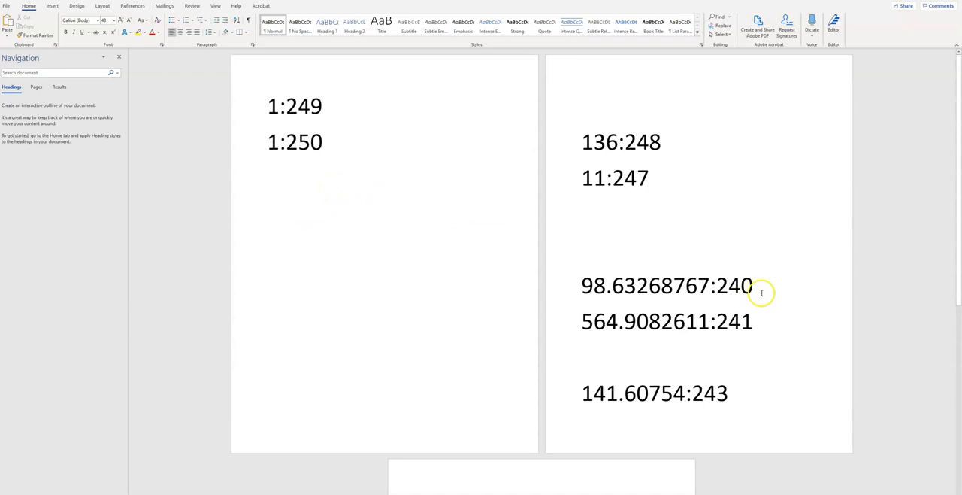
pyautogui.doubleClick(645, 285)
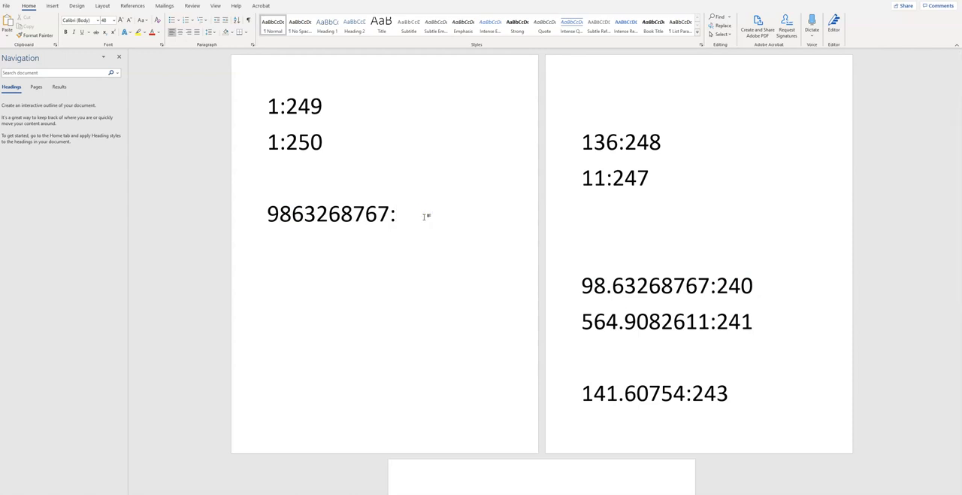
pyautogui.write('239')
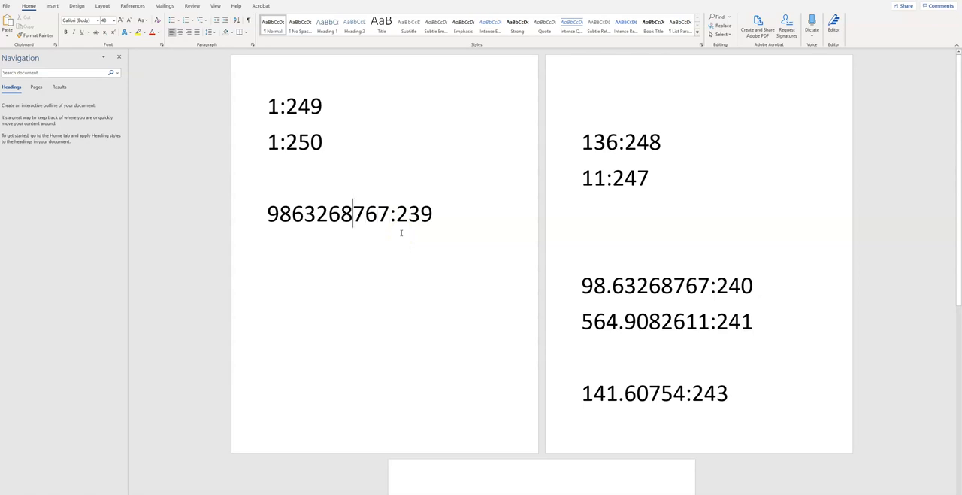
pyautogui.click(269, 213)
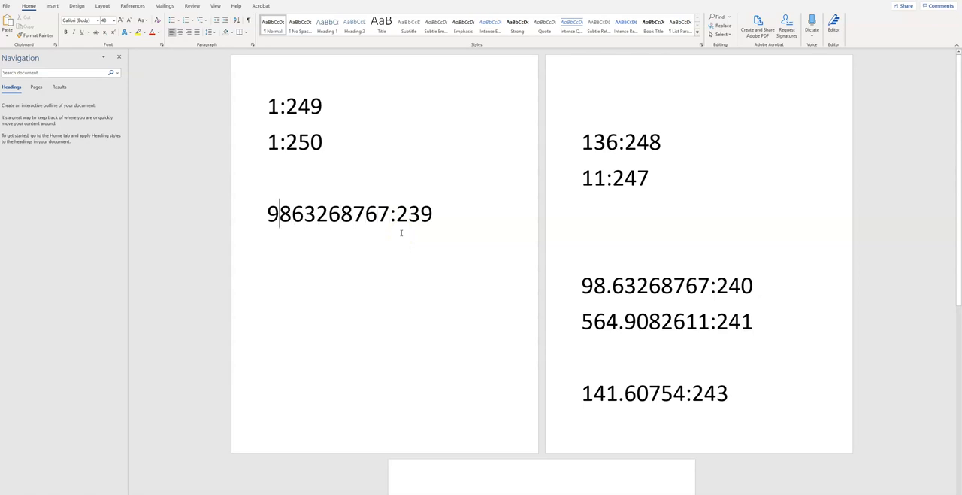
pyautogui.write('.')
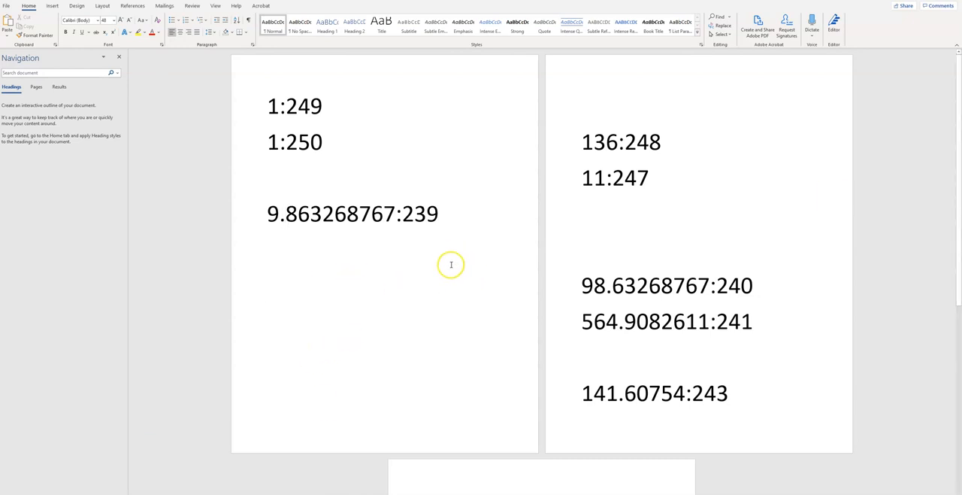
pyautogui.moveTo(229, 430)
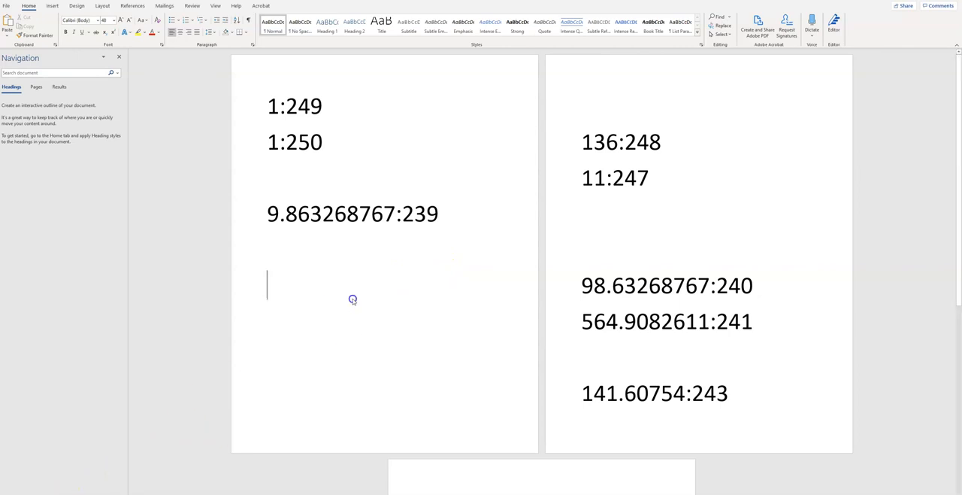
pyautogui.moveTo(328, 270)
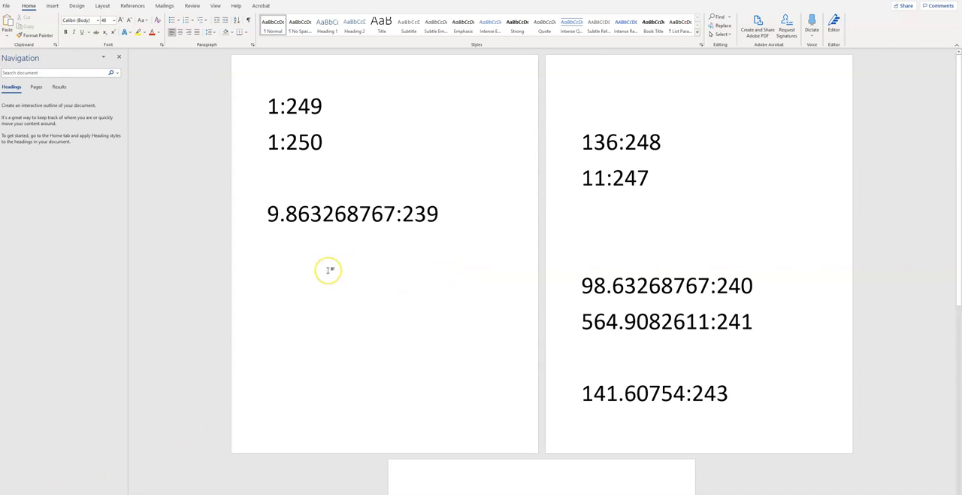
pyautogui.moveTo(325, 287)
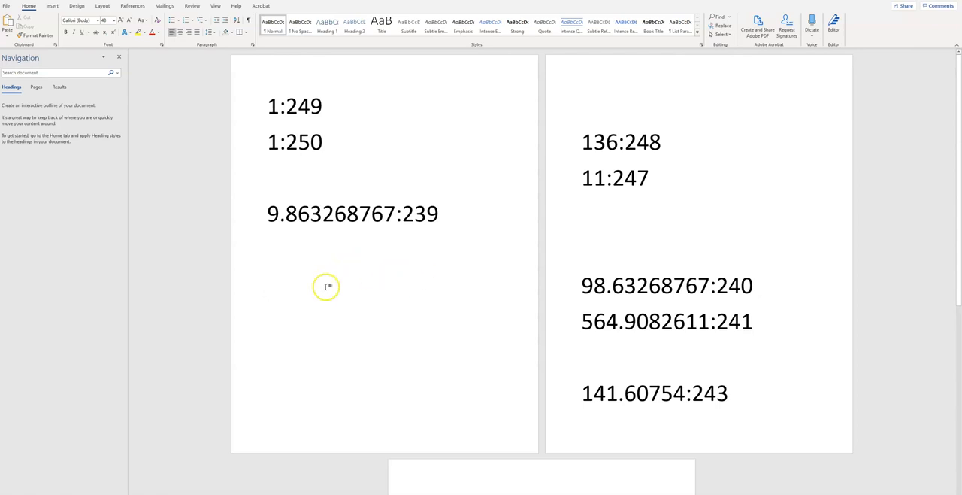
# Step: Select the first page's example lines so the forwarded 1:248 to 1.00000000:240 note replaces them
pyautogui.moveTo(326, 285); pyautogui.dragTo(424, 207)
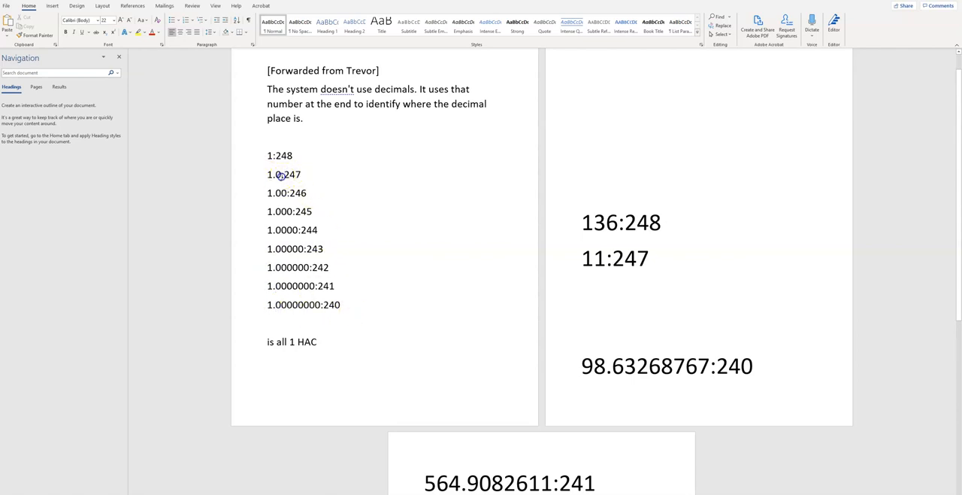
pyautogui.moveTo(302, 199)
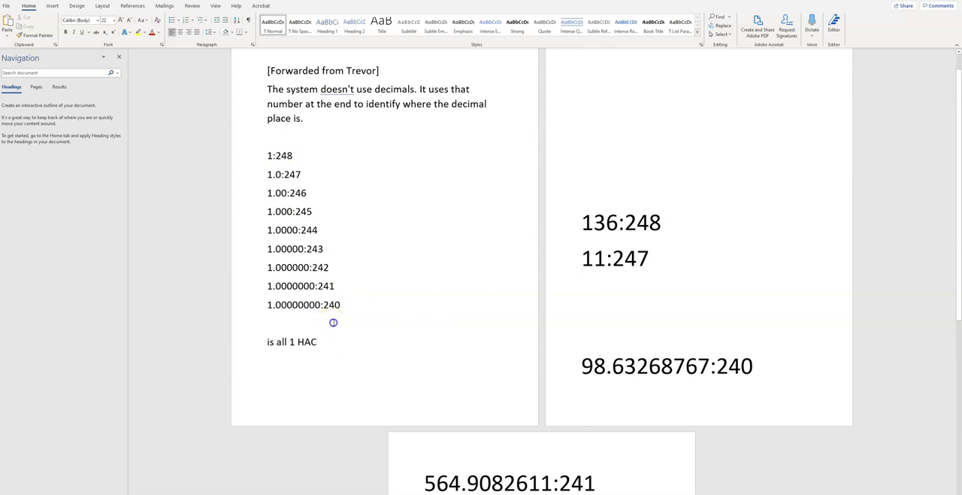
pyautogui.moveTo(244, 344)
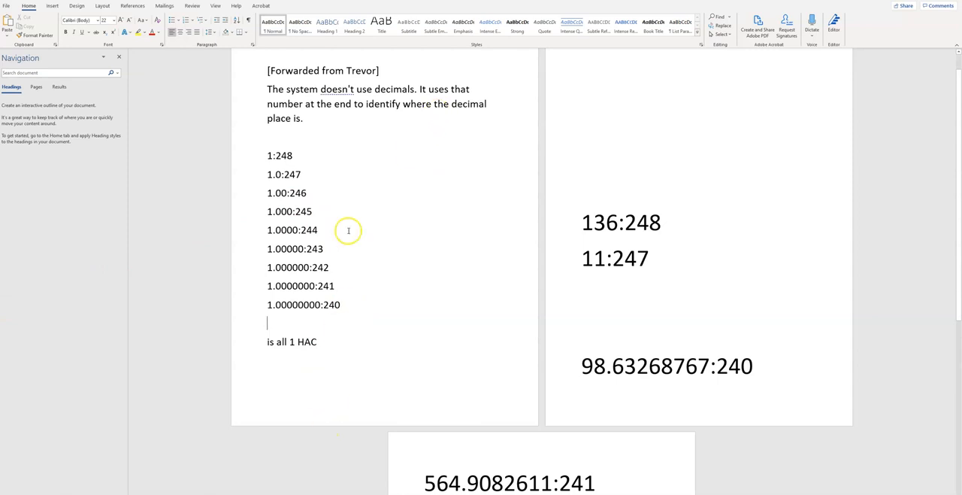
pyautogui.moveTo(333, 289)
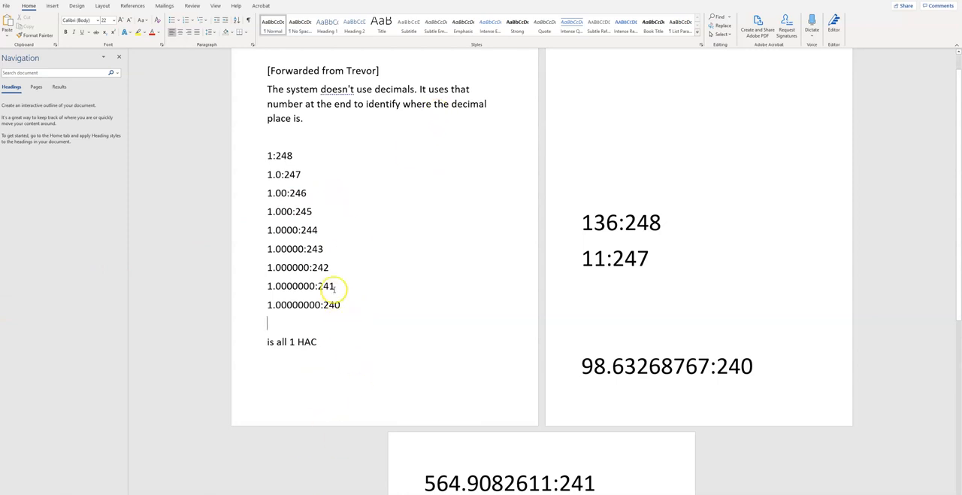